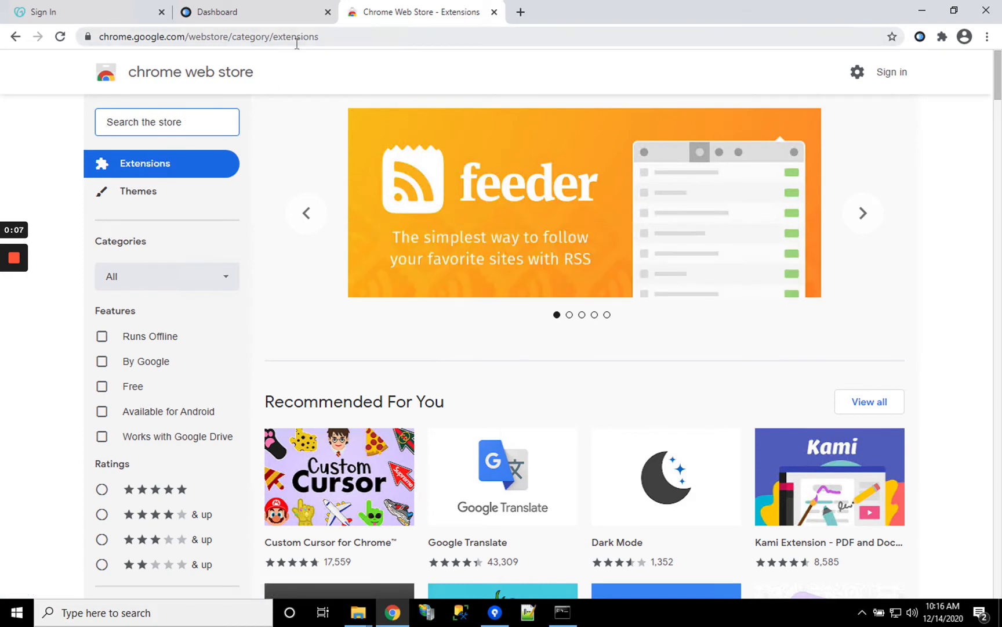
- View the IT Portal extension's authorization-key prompt from the dashboard, then dismiss it
left_click(255, 11)
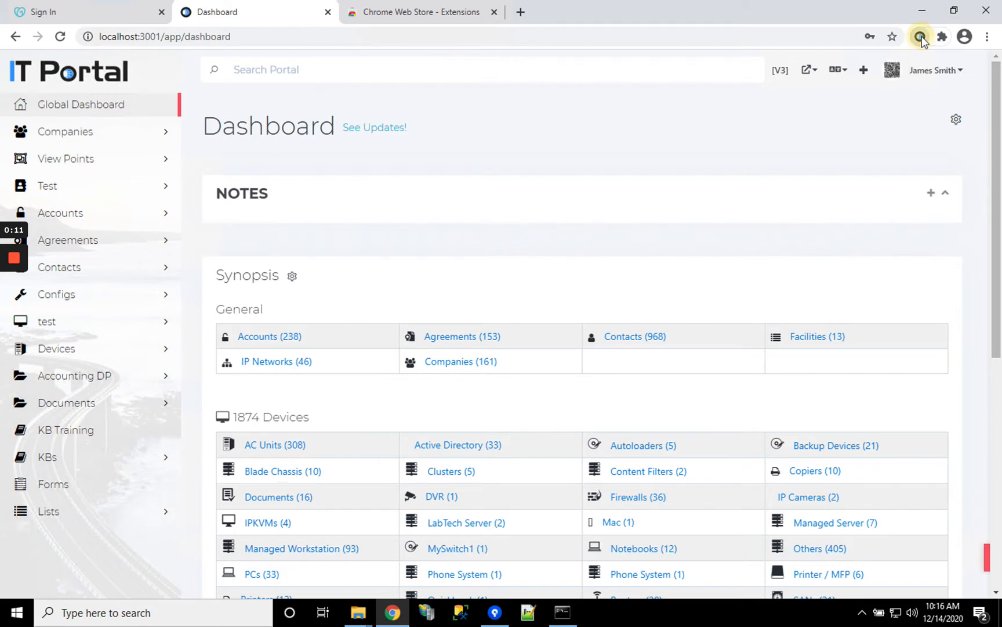
left_click(920, 36)
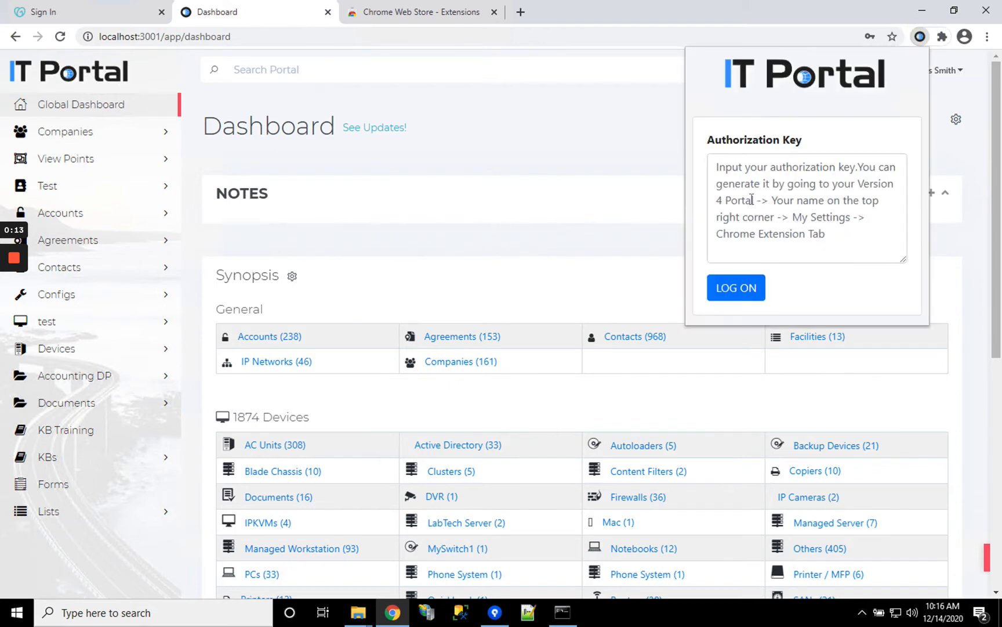
left_click(919, 36)
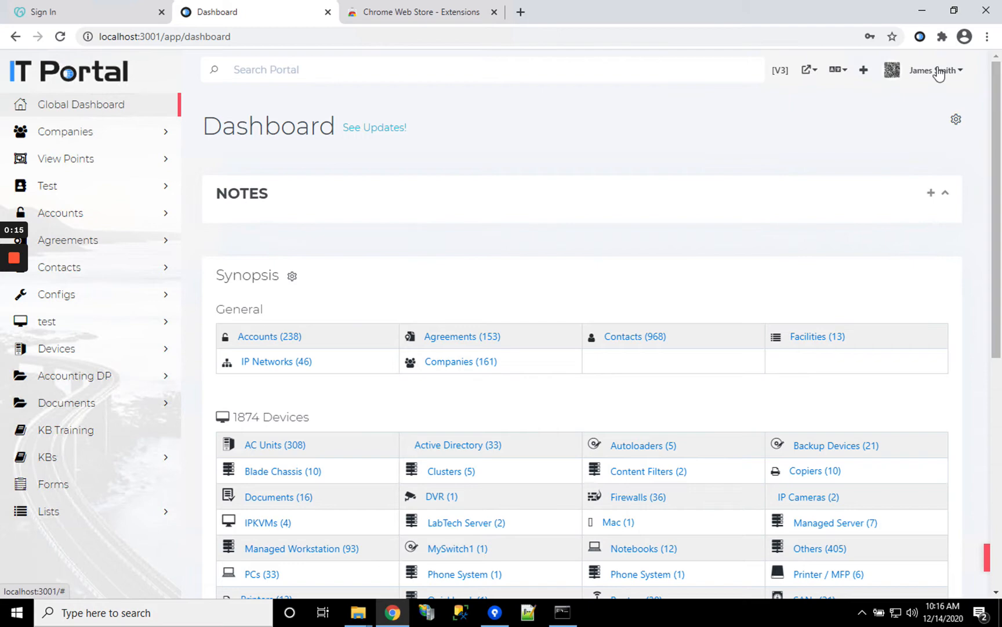
- Generate a Chrome extension key named PC9 in My Settings' Chrome Extension section
left_click(933, 71)
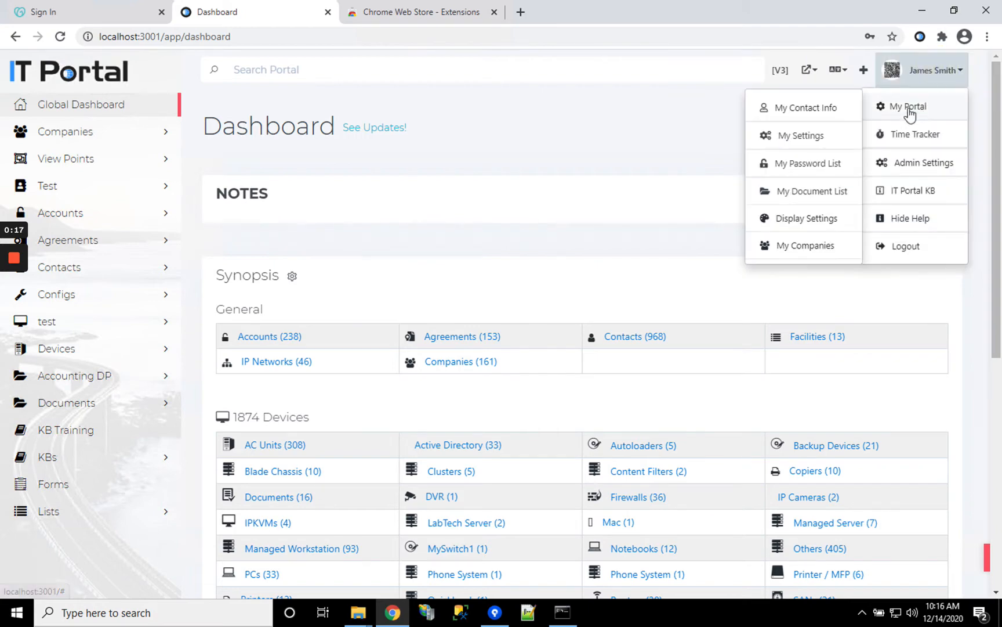
left_click(798, 134)
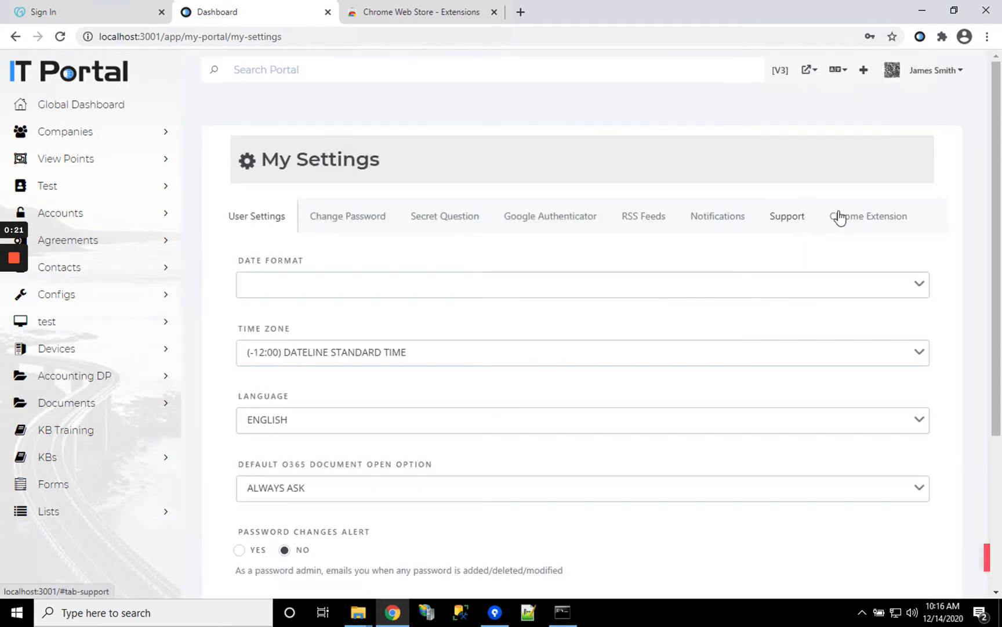
left_click(868, 215)
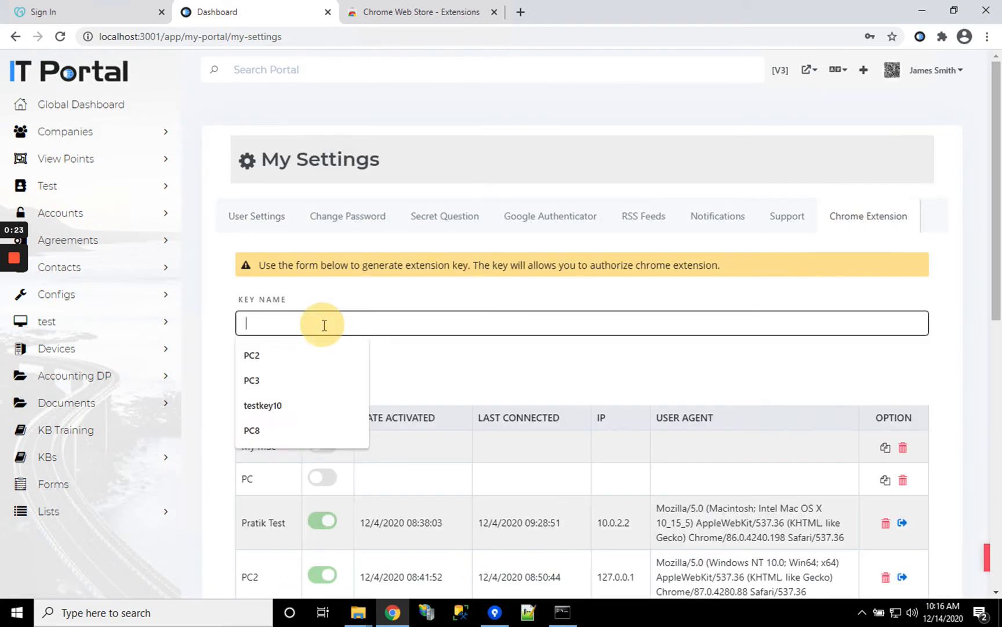
type("PC9")
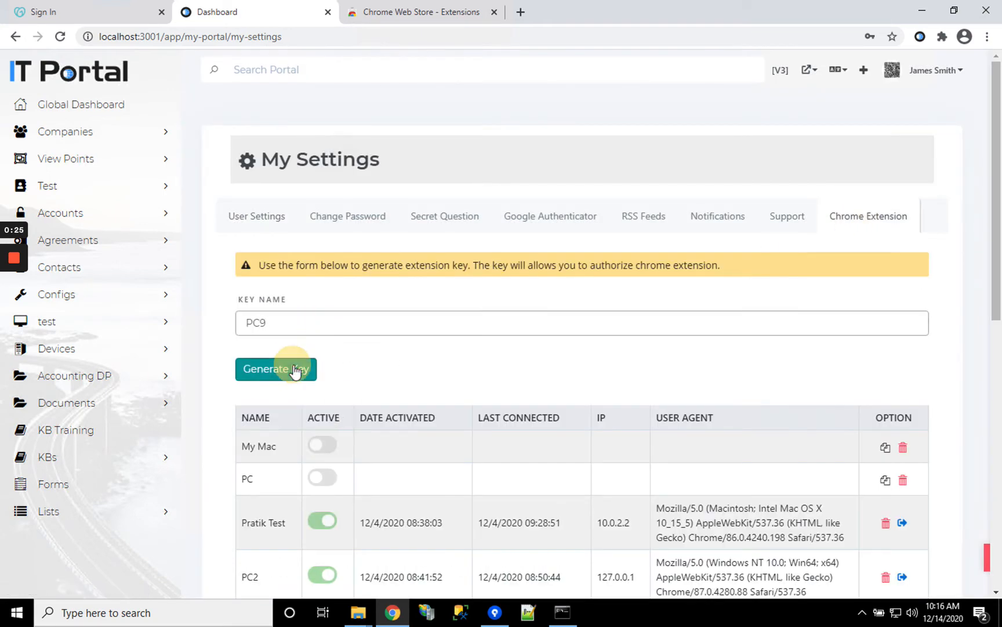
left_click(275, 368)
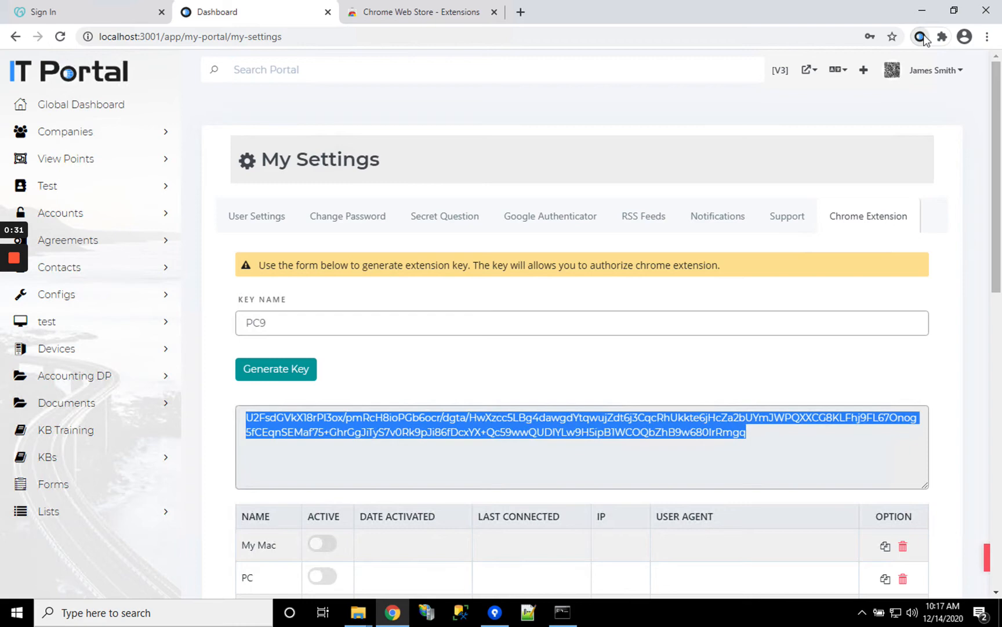
- Log the extension on with the PC9 key, search 'service', and copy the hmc\services username and password
left_click(919, 36)
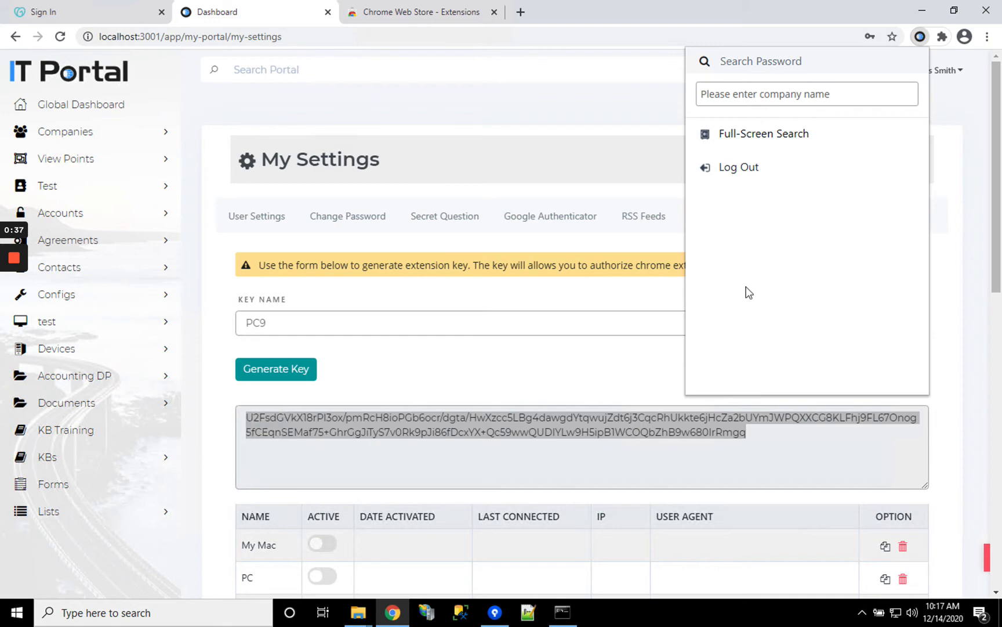
left_click(806, 92)
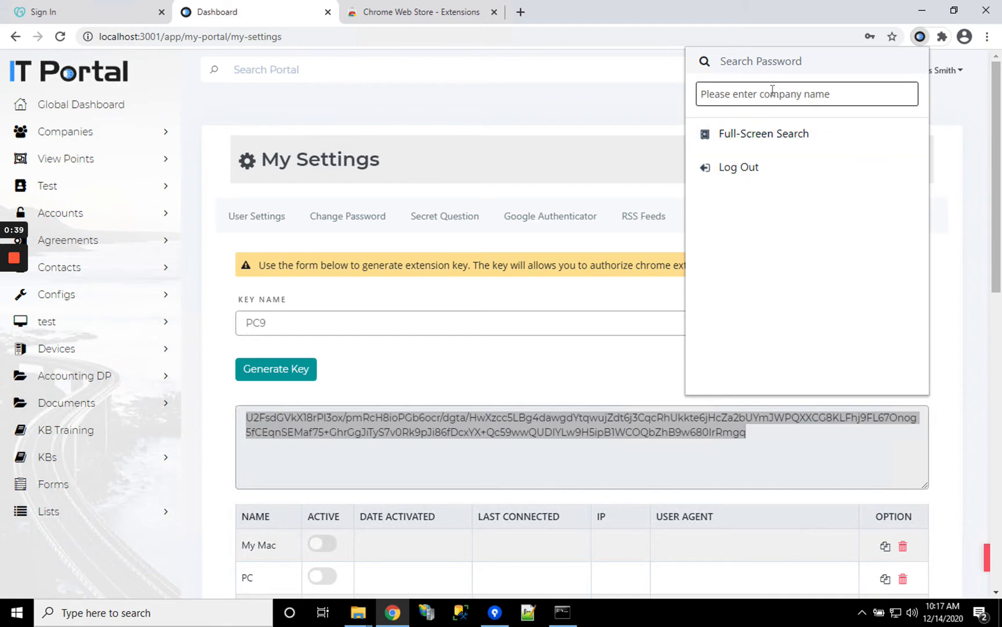
mouse_move(763, 67)
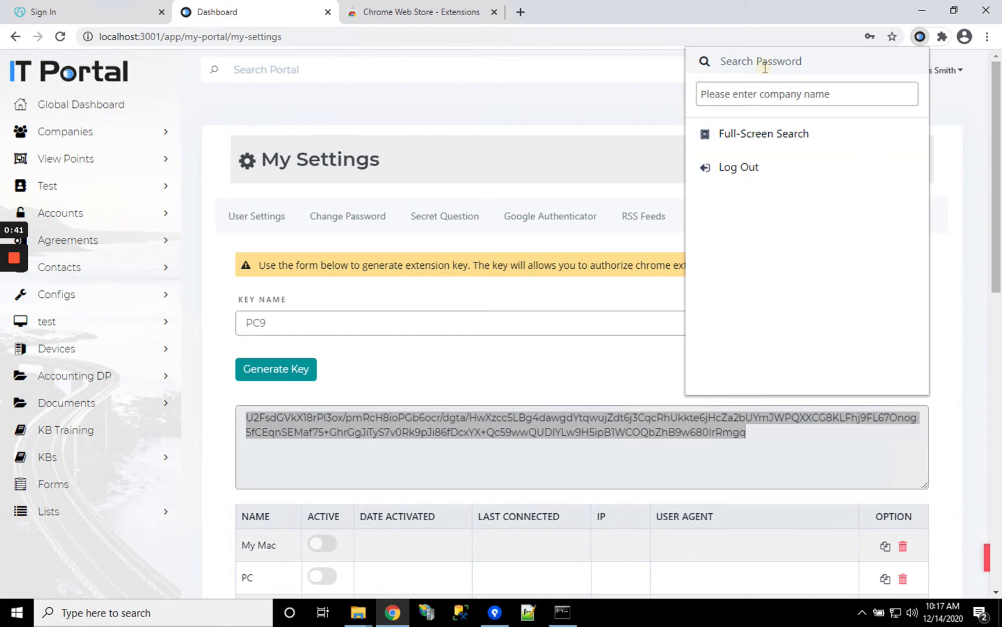
type("service")
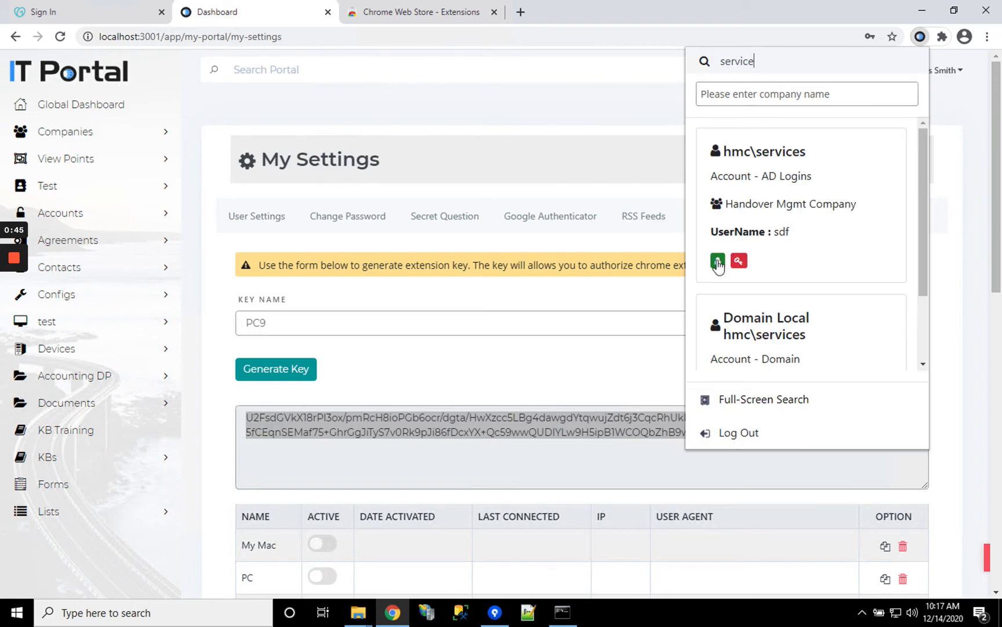
left_click(717, 261)
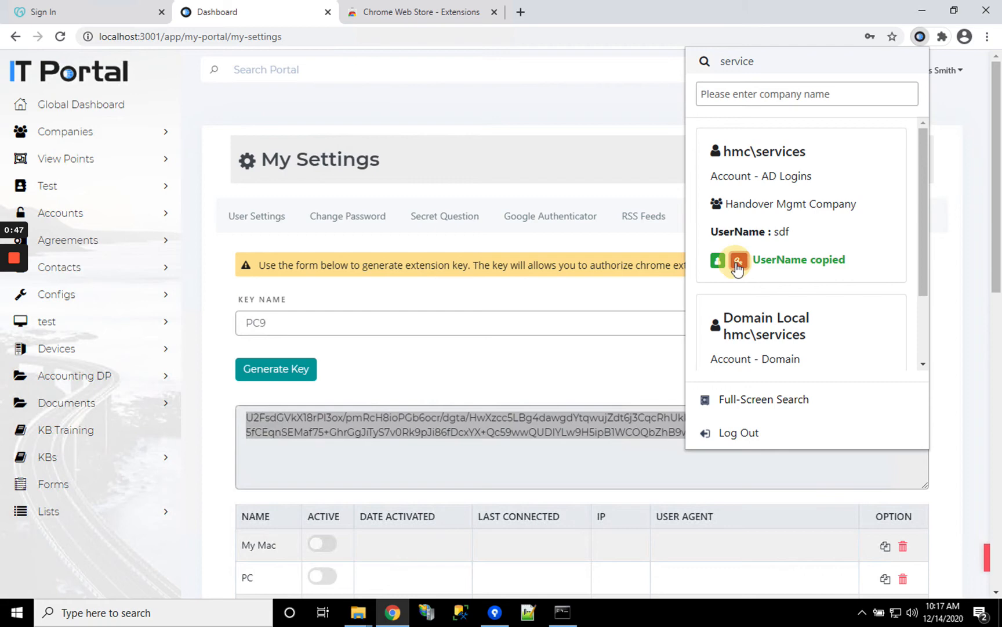
left_click(717, 261)
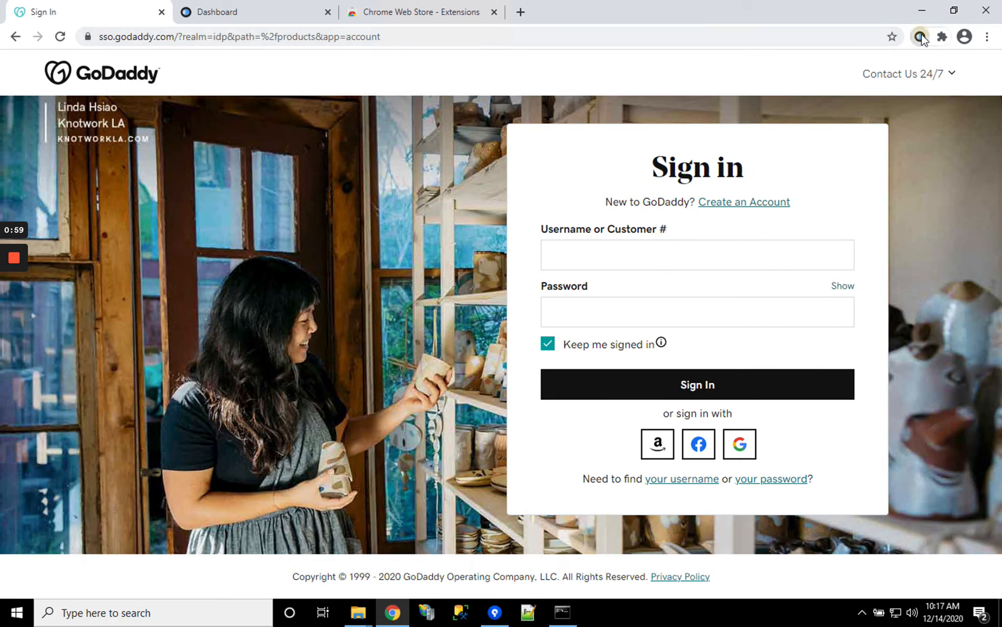
- Copy the admin username of the matching sso.GoDaddy.com credential on the GoDaddy sign-in page
left_click(919, 36)
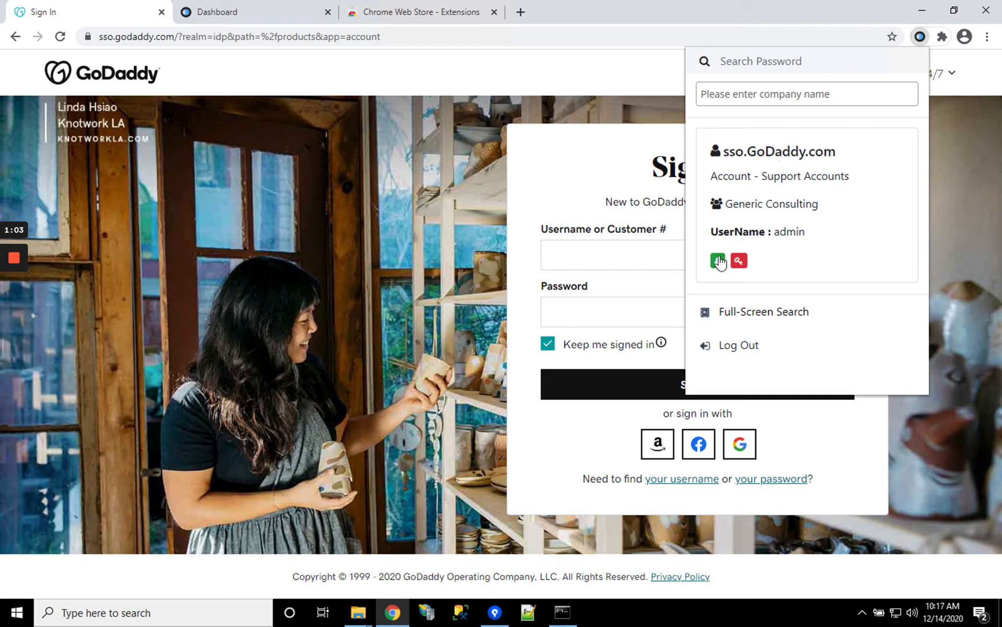
left_click(717, 260)
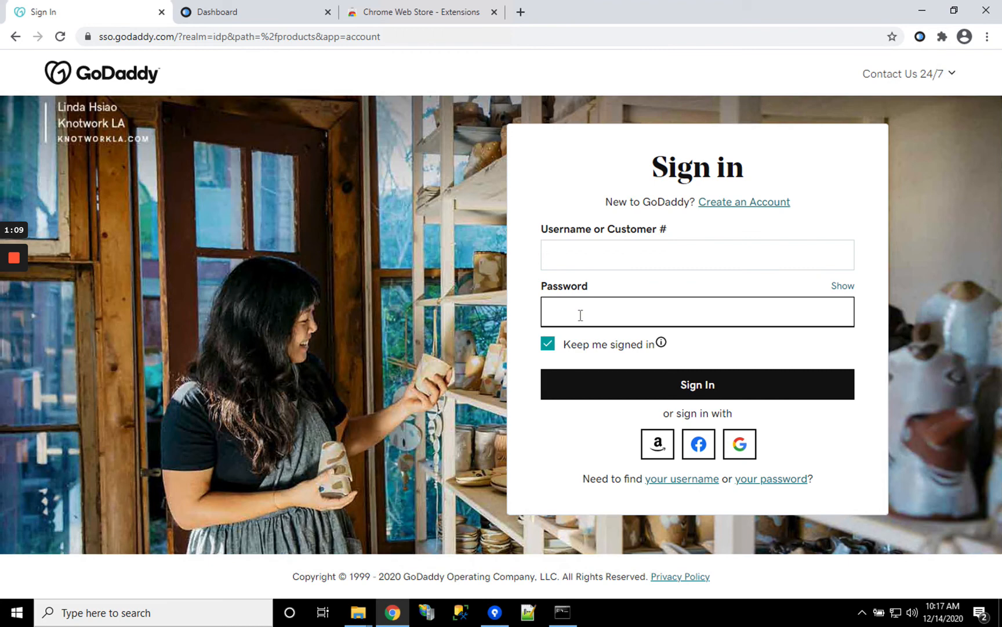
- Bring up the IT Portal sso.godaddy.com suggestion from the Password field's context menu
right_click(580, 312)
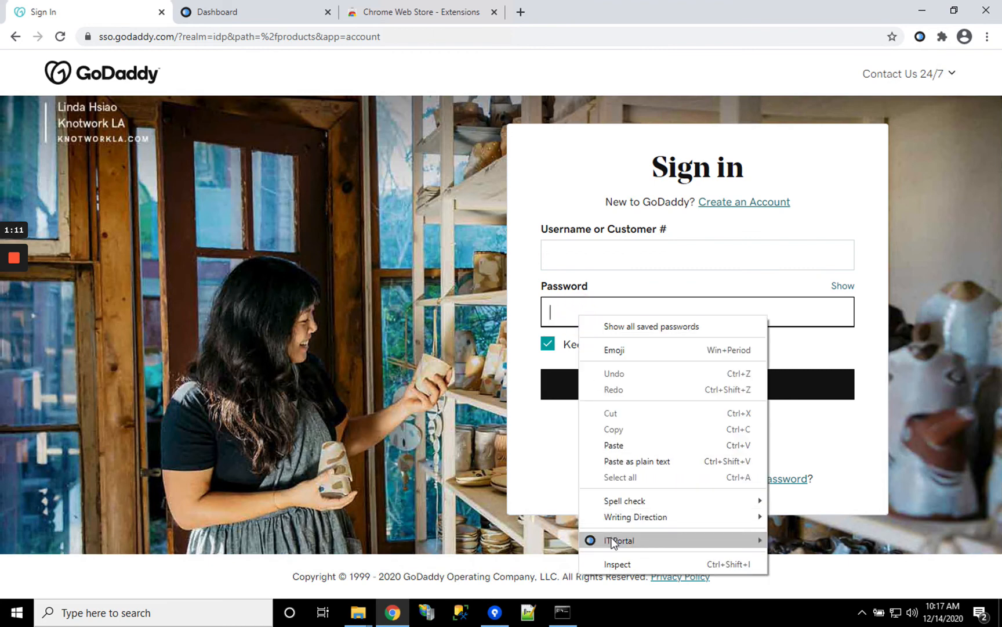
mouse_move(618, 539)
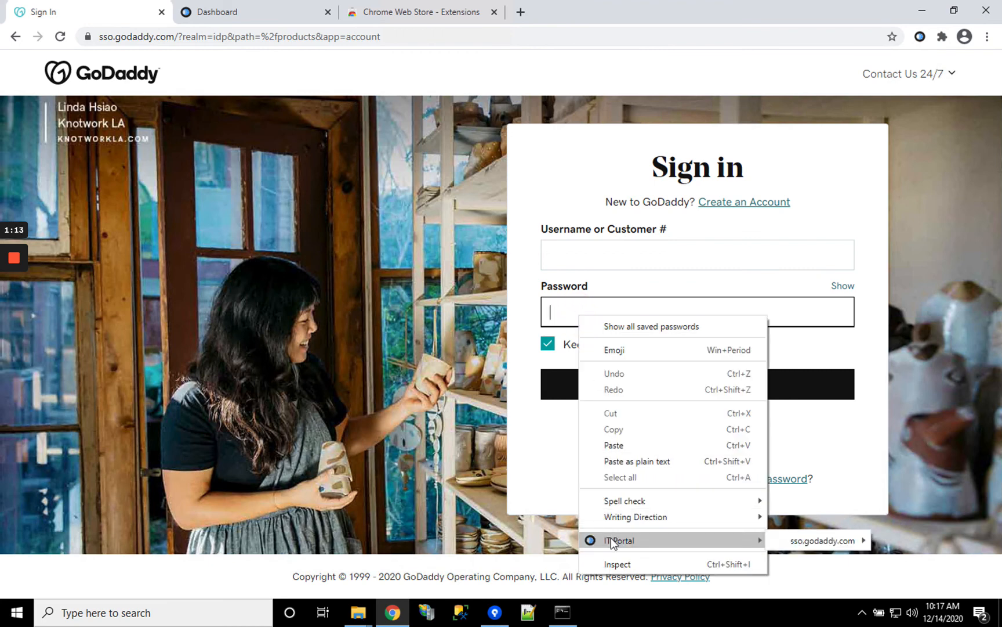